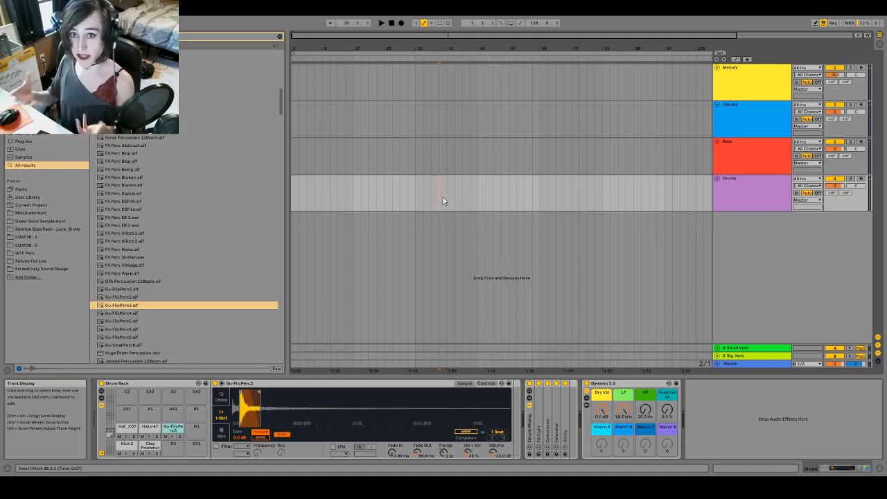
mouse_move(456, 192)
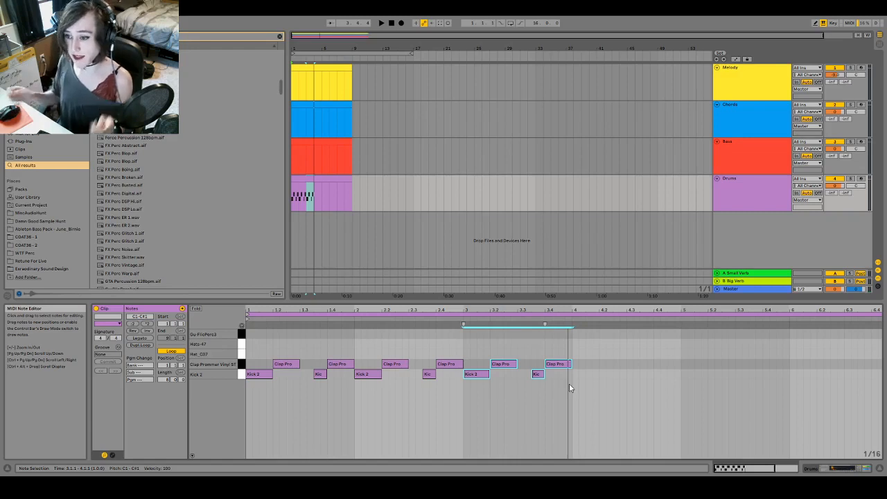
mouse_move(552, 340)
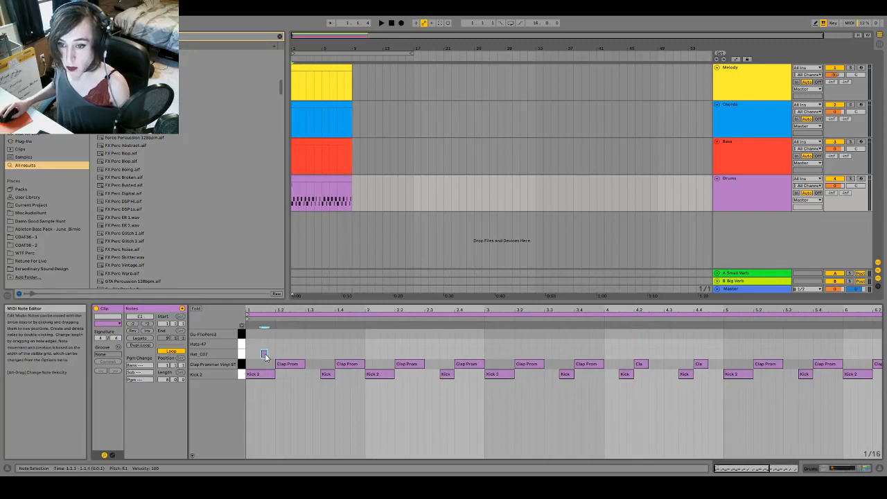
- Add a Hat_C07 hi-hat note at the start of the drum pattern
click(267, 354)
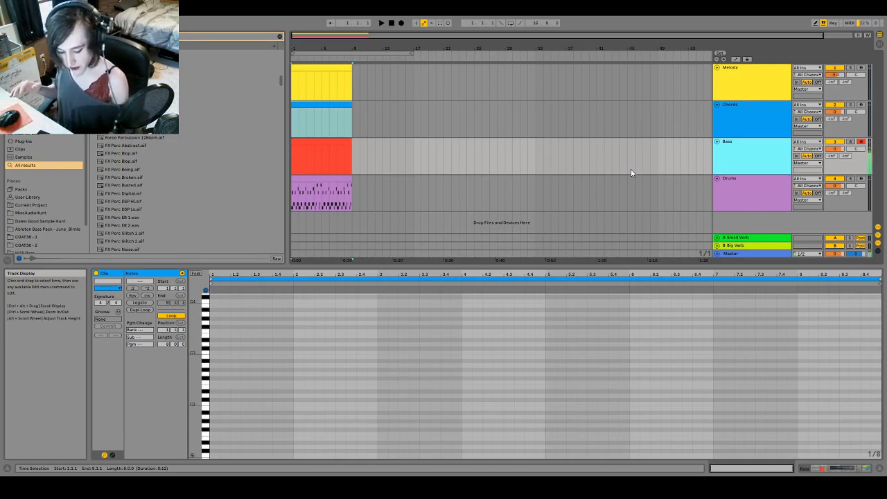
mouse_move(636, 168)
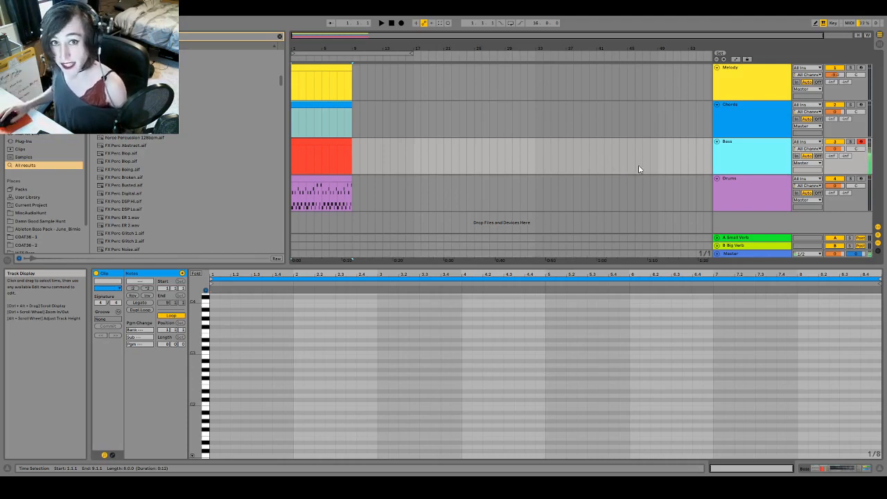
mouse_move(306, 151)
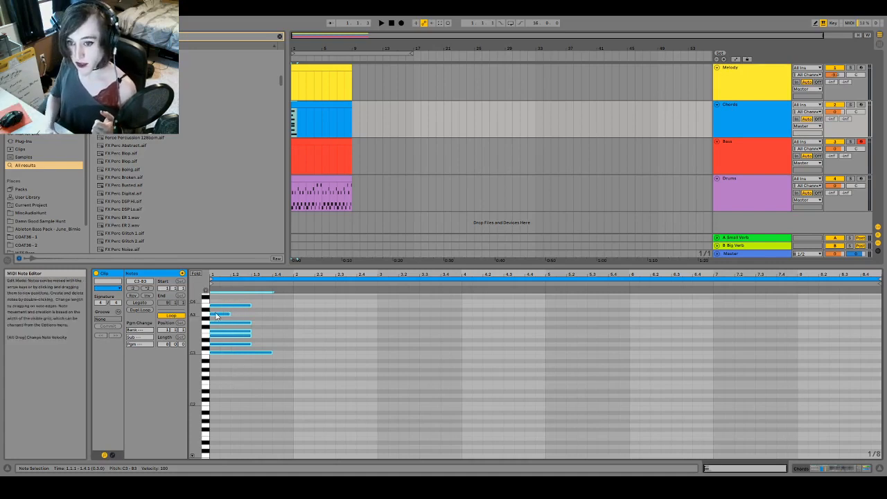
mouse_move(219, 358)
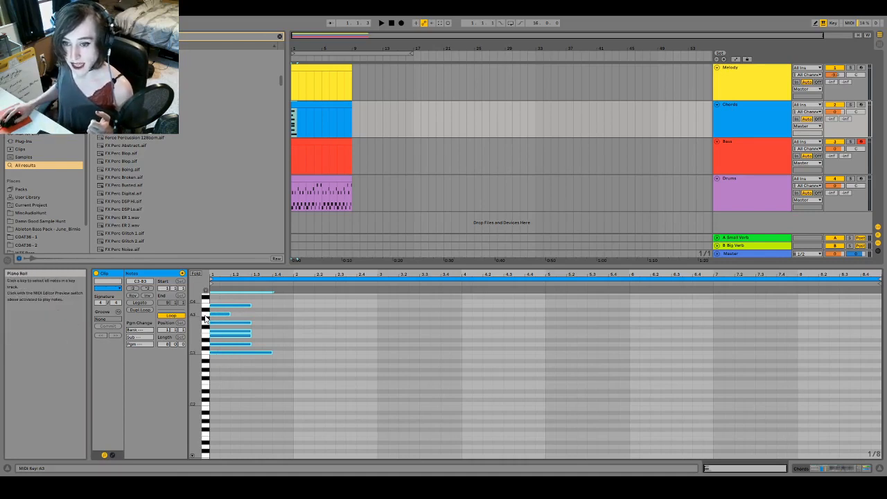
click(219, 314)
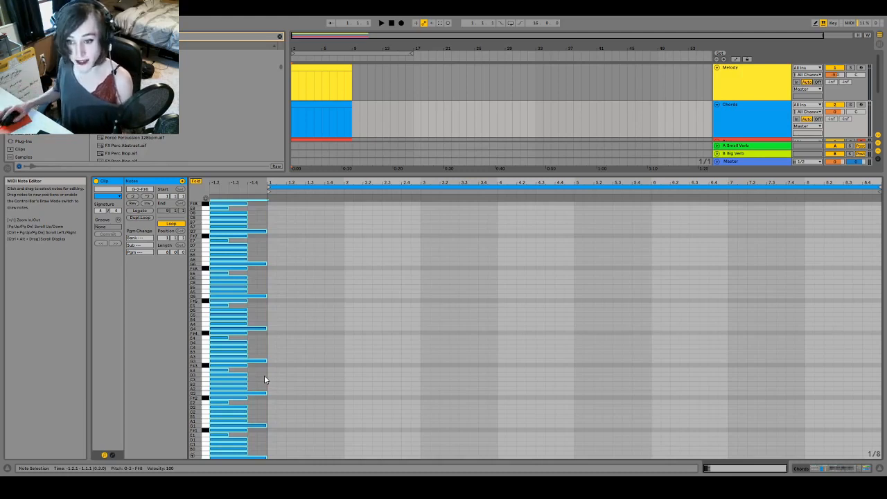
- Select the multi-octave chord stack in the Chords clip editor to clear it
click(311, 69)
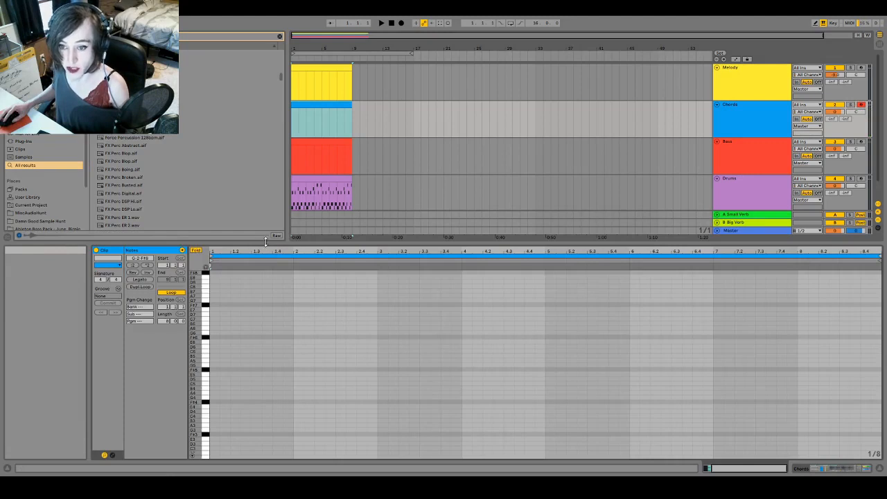
- Draw an E5 note at the clip start and add notes to form a first-bar chord
click(215, 375)
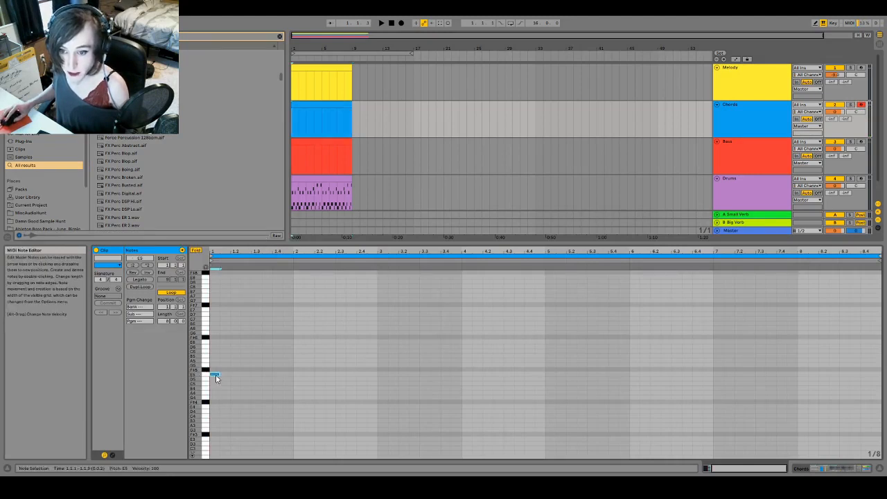
drag(217, 375, 235, 375)
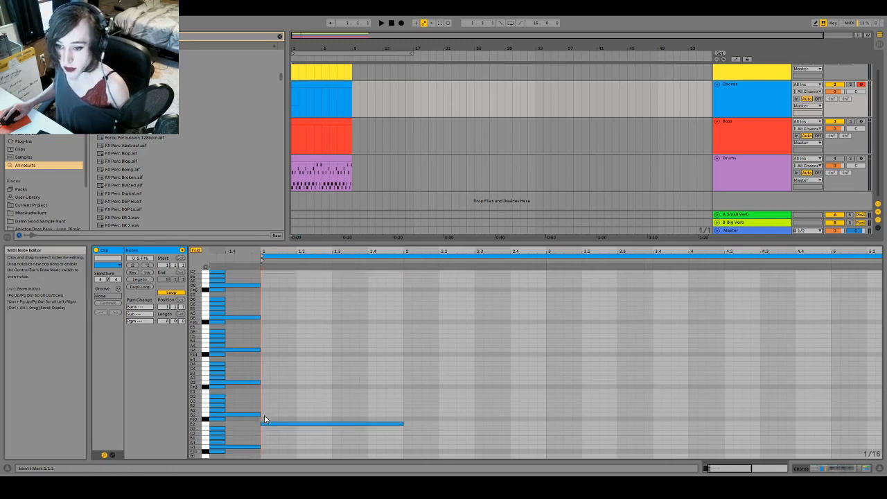
click(267, 420)
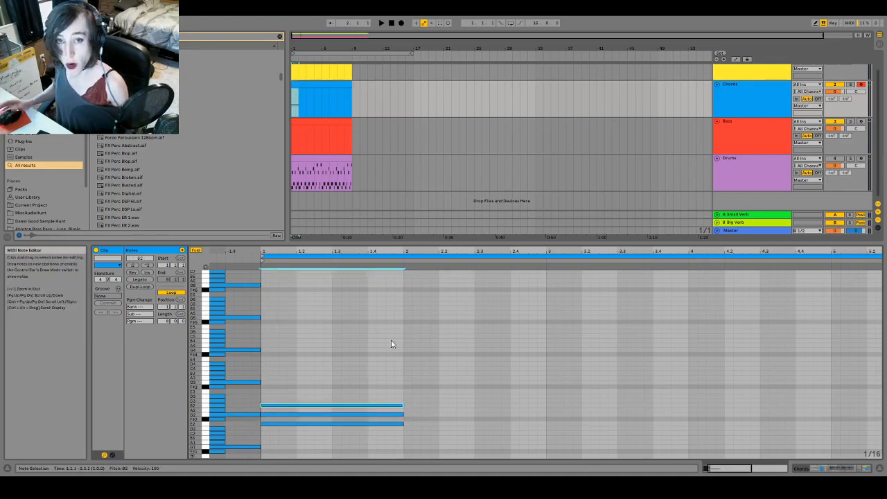
click(380, 23)
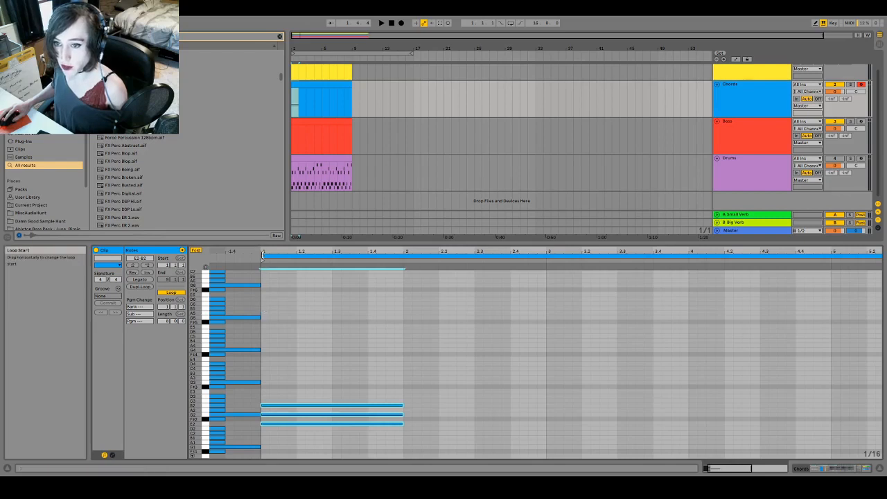
mouse_move(403, 253)
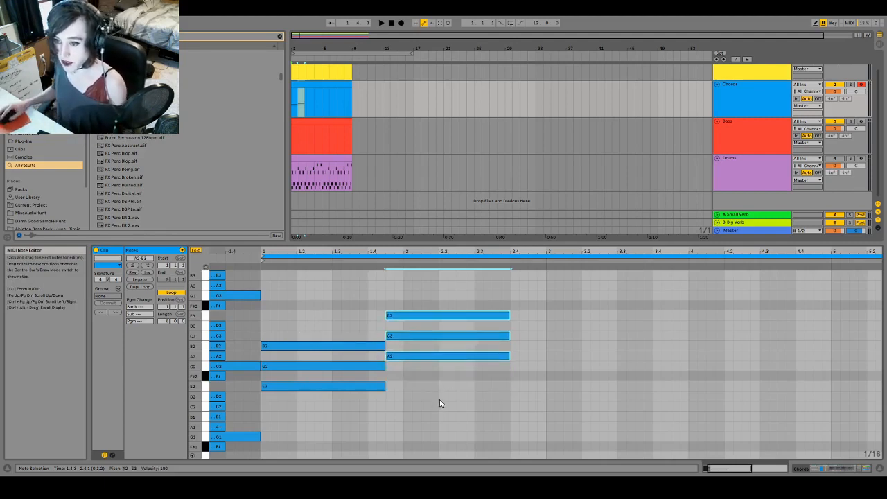
mouse_move(443, 392)
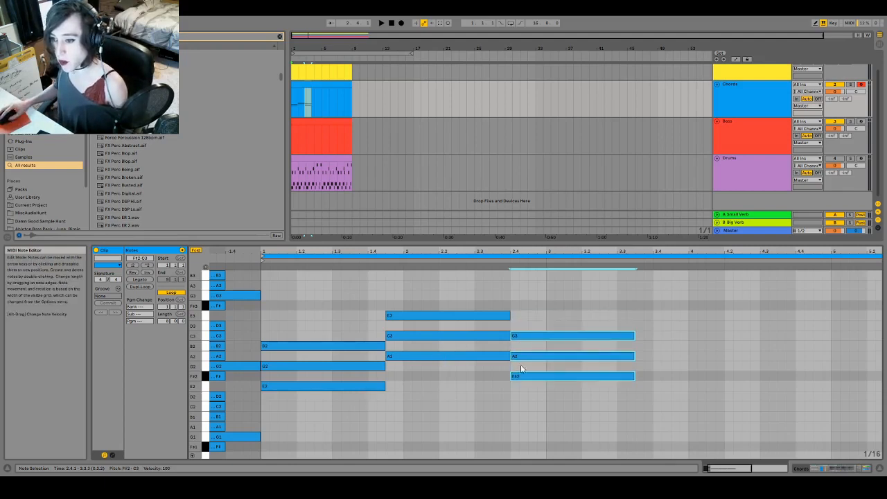
mouse_move(551, 379)
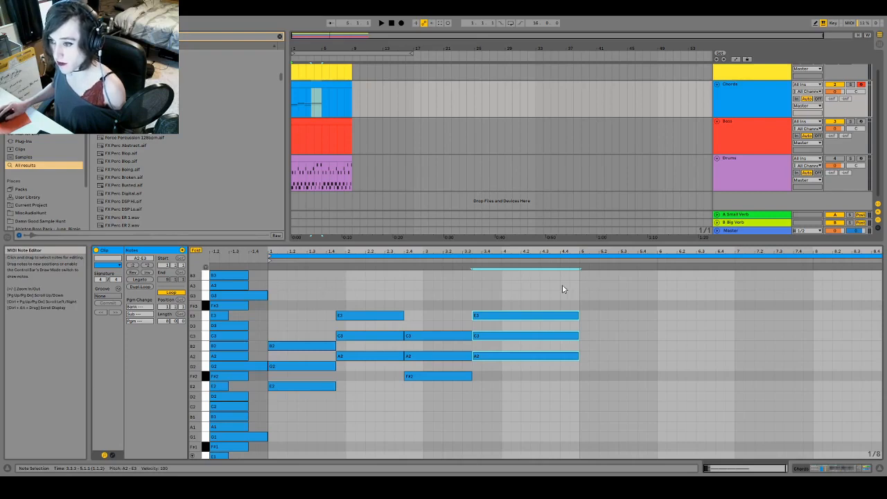
mouse_move(459, 287)
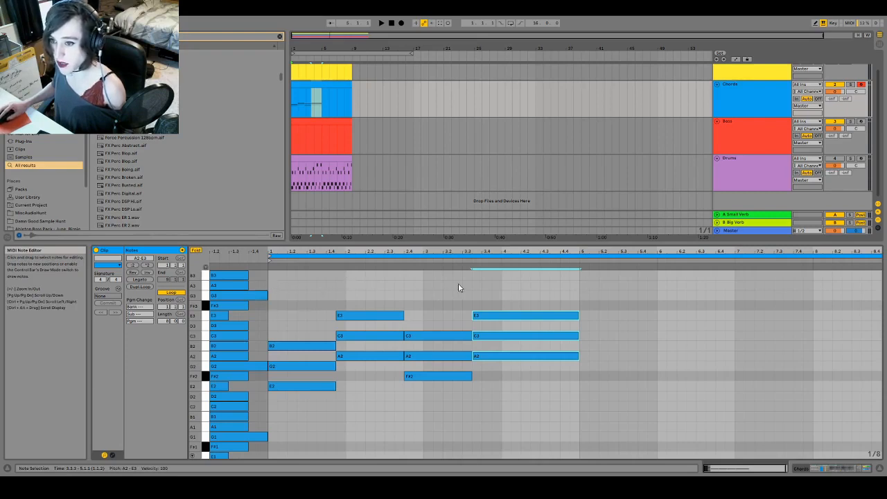
mouse_move(564, 286)
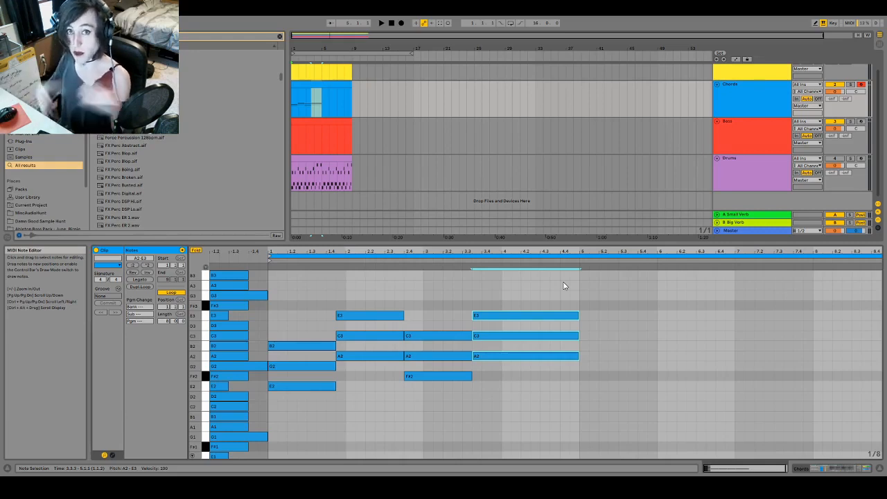
mouse_move(275, 287)
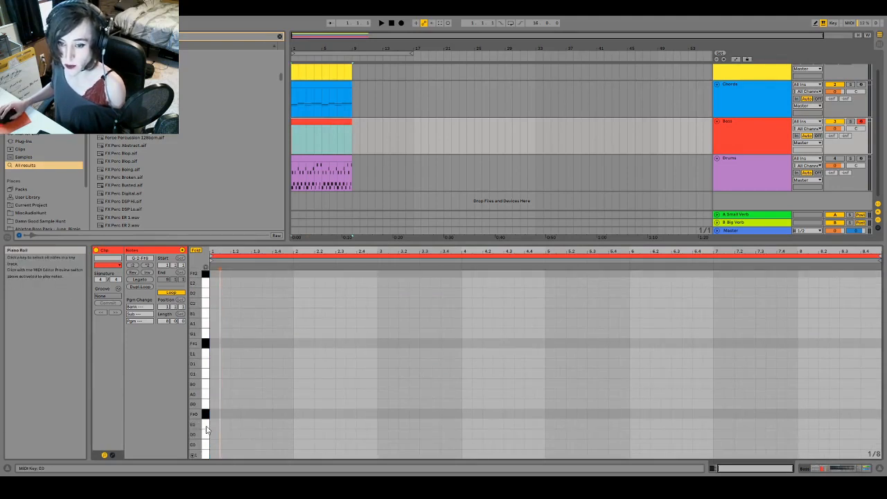
- Draw the first E1 bass note and select the rhythm to repeat across bars 1–4
click(214, 354)
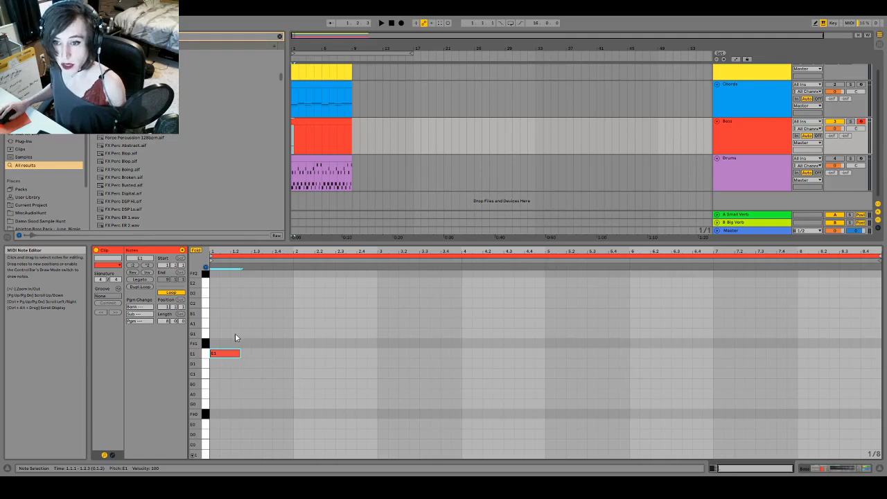
mouse_move(230, 354)
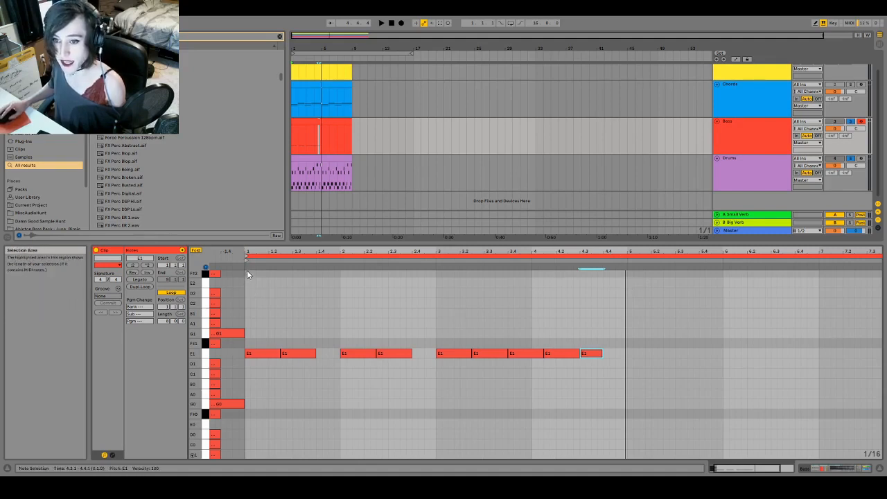
drag(248, 273, 625, 399)
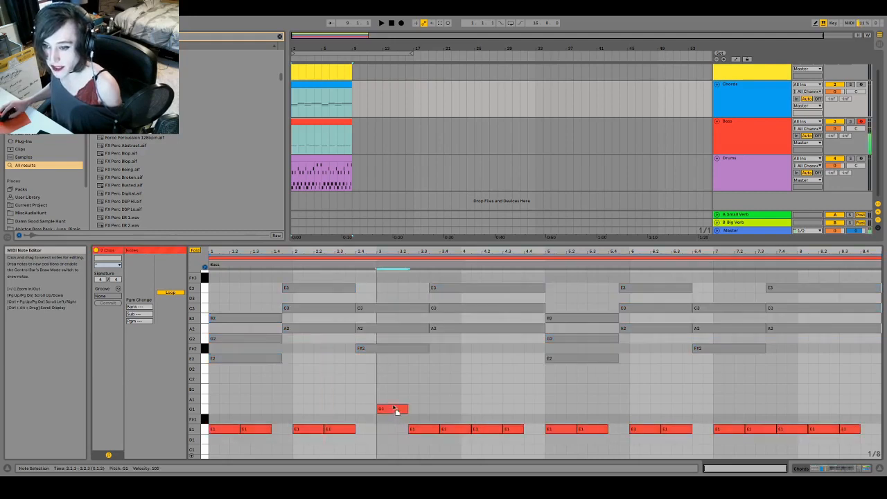
- Move the new bass note up to A1
drag(393, 409, 393, 398)
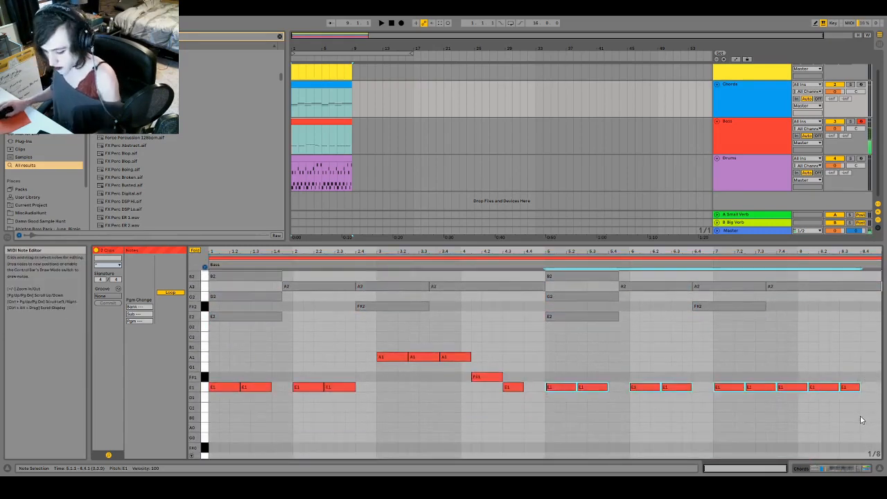
- Repeat the A1-to-F#1 bass run in bar seven and add a C2 note
drag(208, 326, 544, 440)
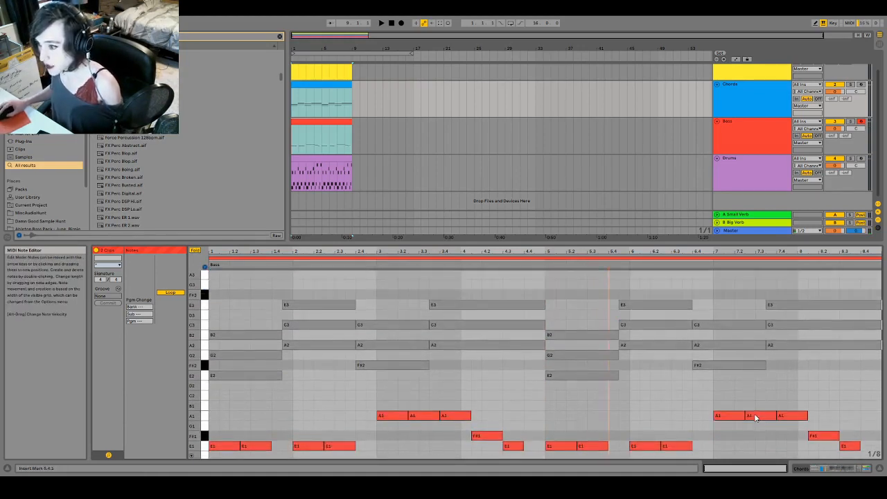
click(758, 415)
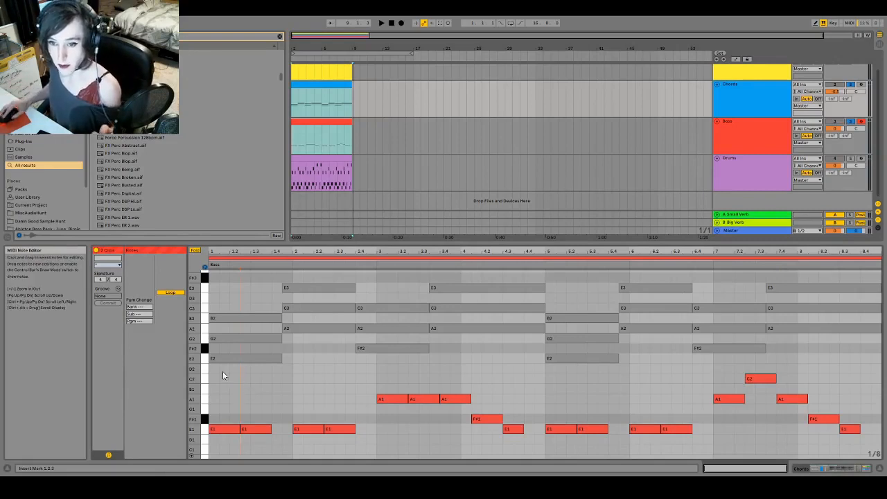
click(223, 429)
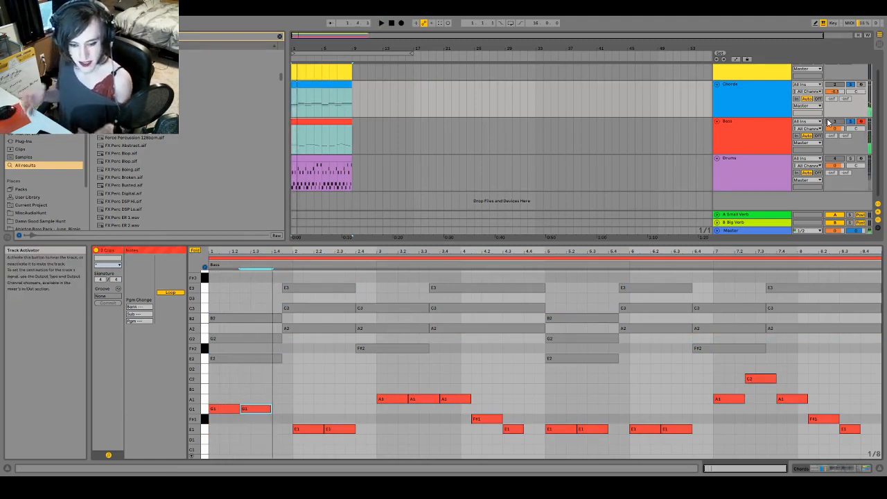
click(223, 408)
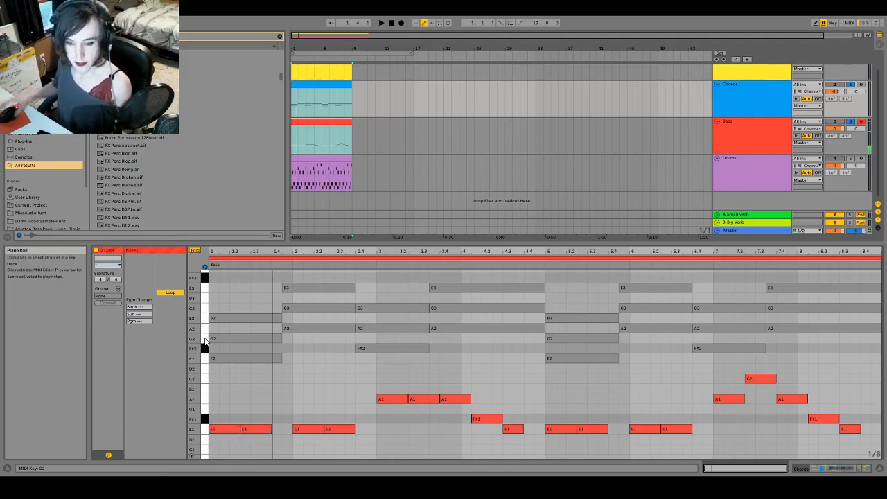
click(205, 349)
text(Melody)
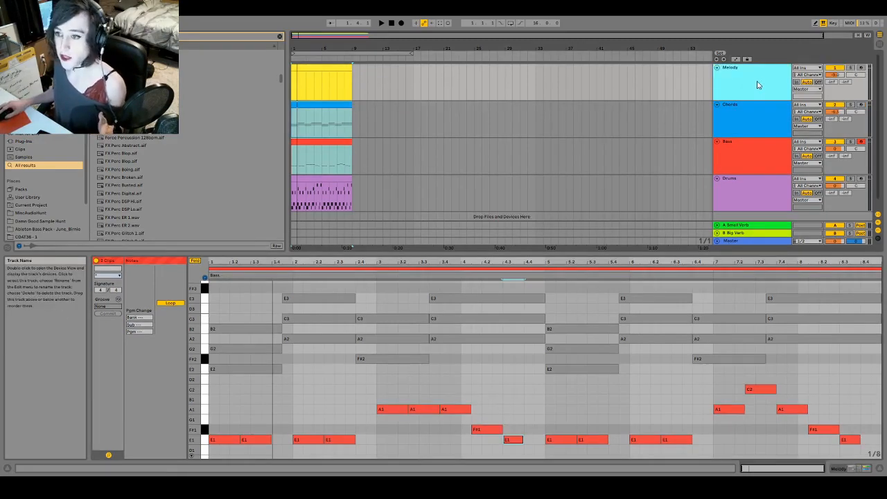
- Select the Melody track to show Clubber Lead, then open its clip in the editor
click(322, 118)
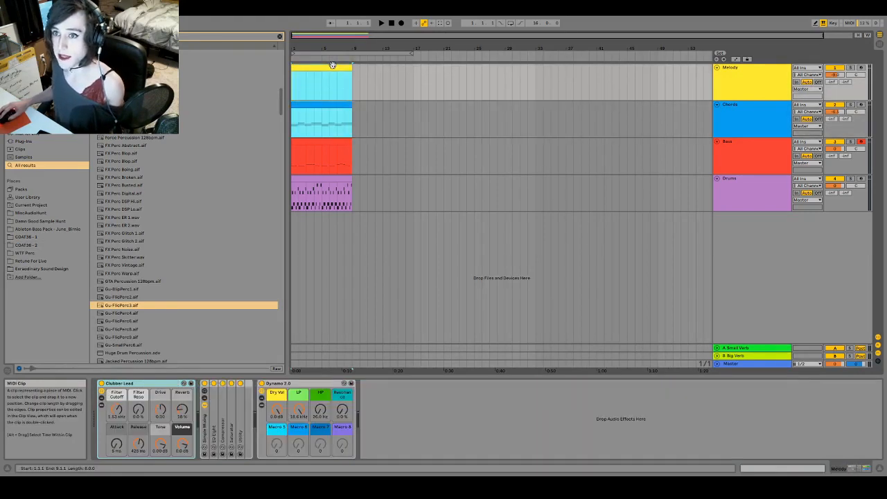
double_click(321, 82)
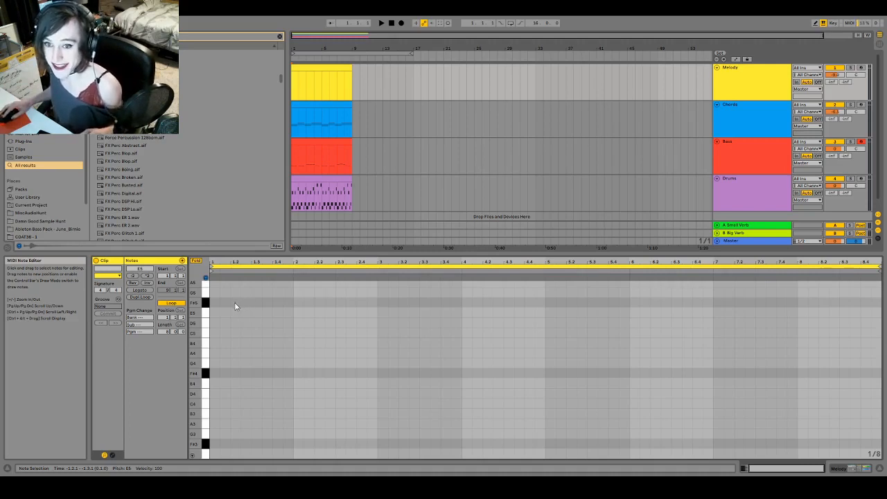
mouse_move(234, 318)
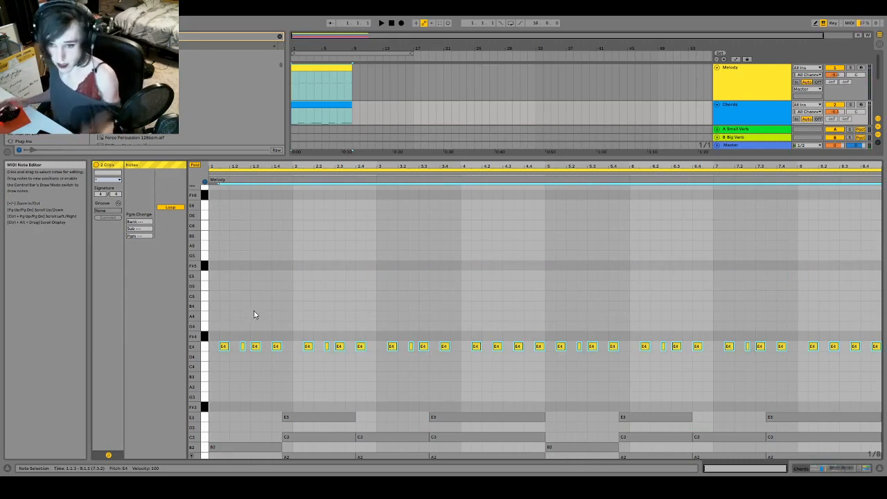
mouse_move(258, 306)
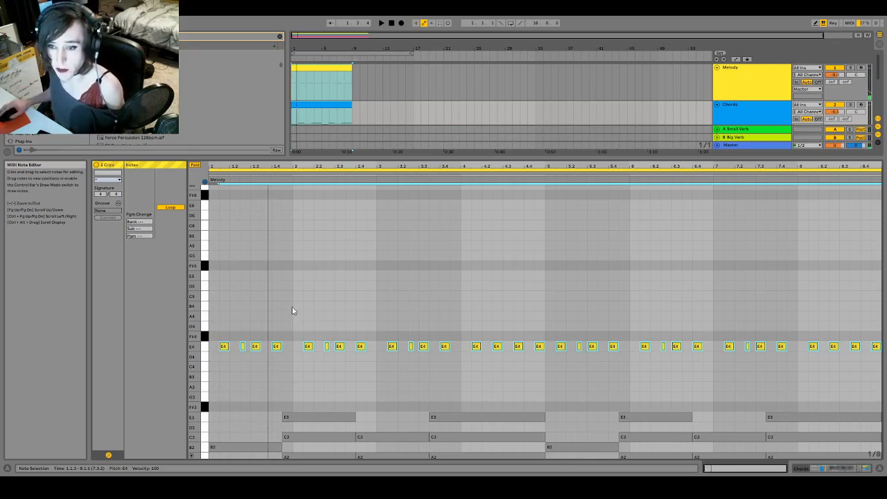
- Scroll the Melody clip's note editor down toward the E4 notes
scroll(down, 3)
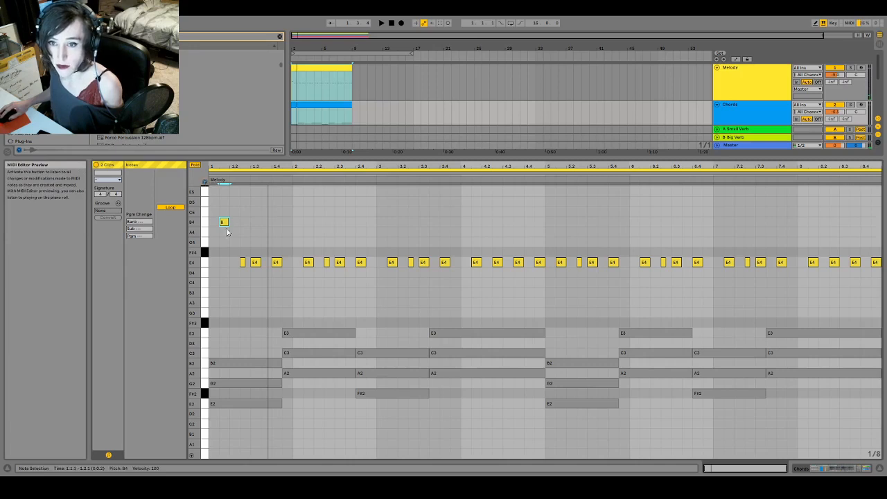
mouse_move(242, 266)
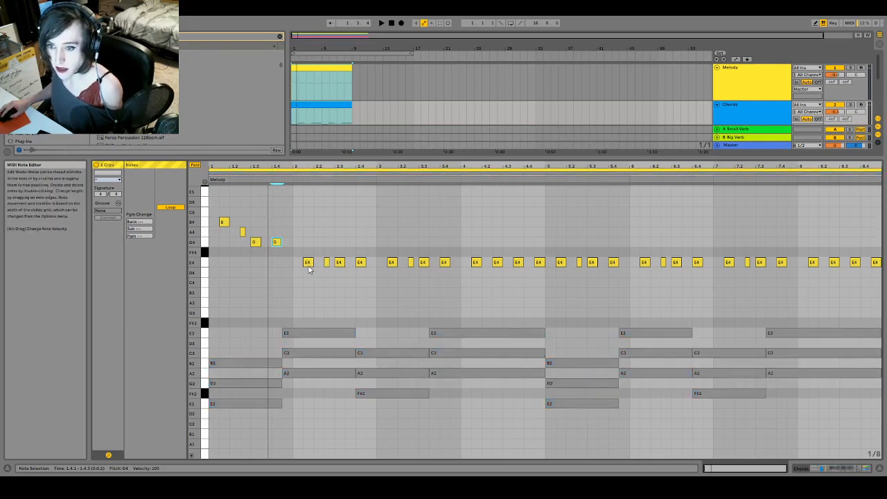
- Select a repeated E4 note and raise the bar-2.4 note to C5
click(307, 262)
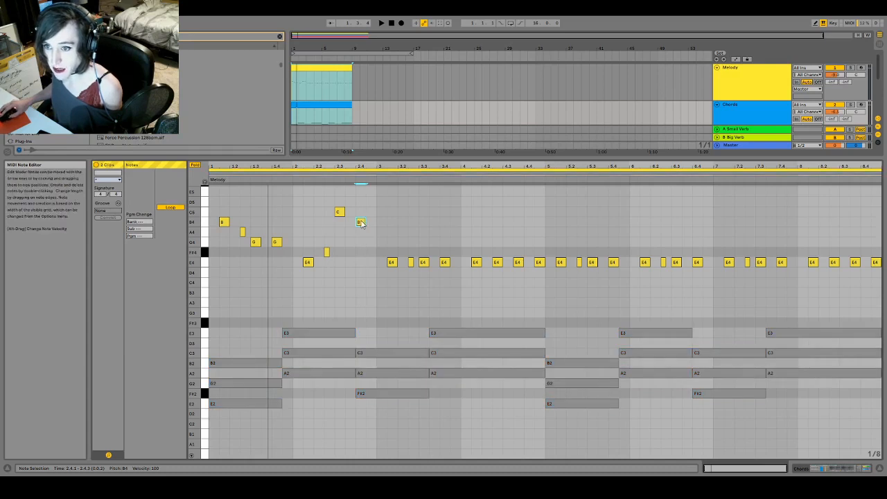
drag(360, 222, 360, 211)
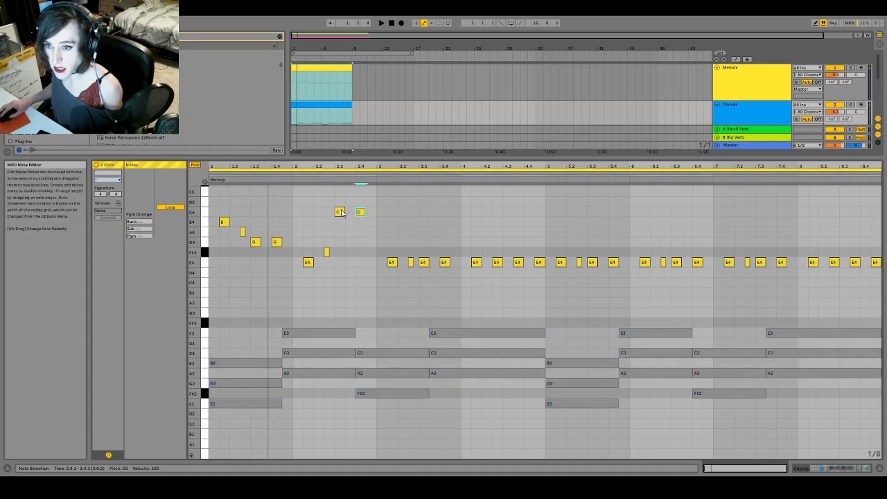
mouse_move(391, 265)
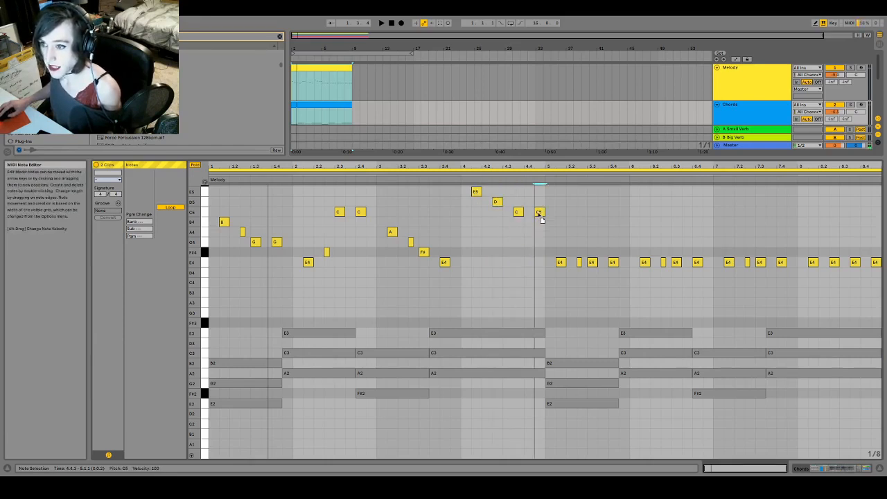
click(539, 212)
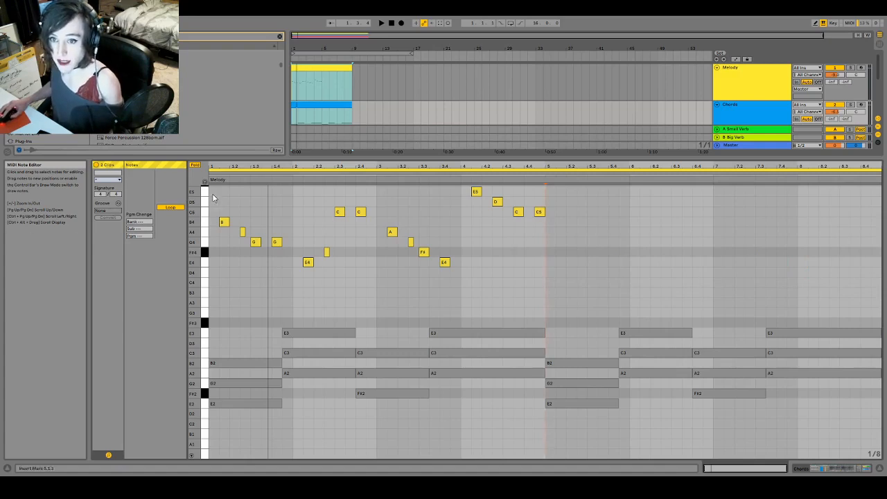
- Select the Chords clip notes to arrange E2–G2–B2, A2–C3–E3 and F#2–A2–C3
drag(215, 186, 544, 289)
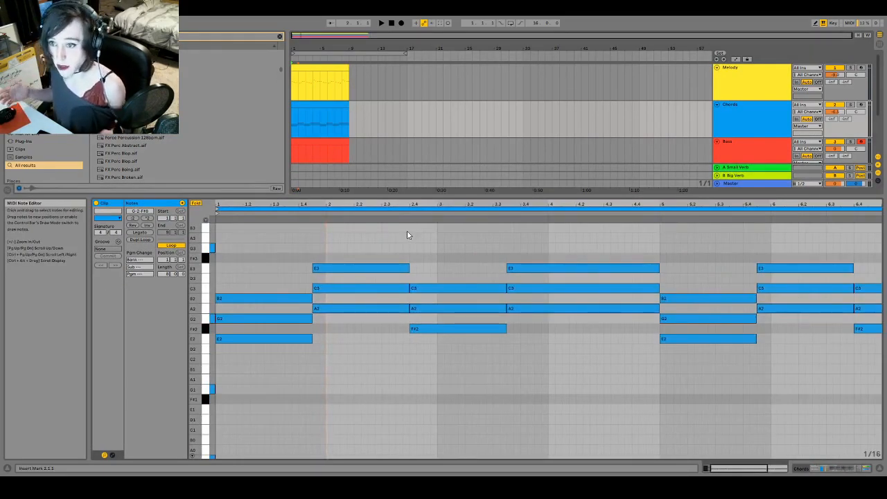
mouse_move(279, 247)
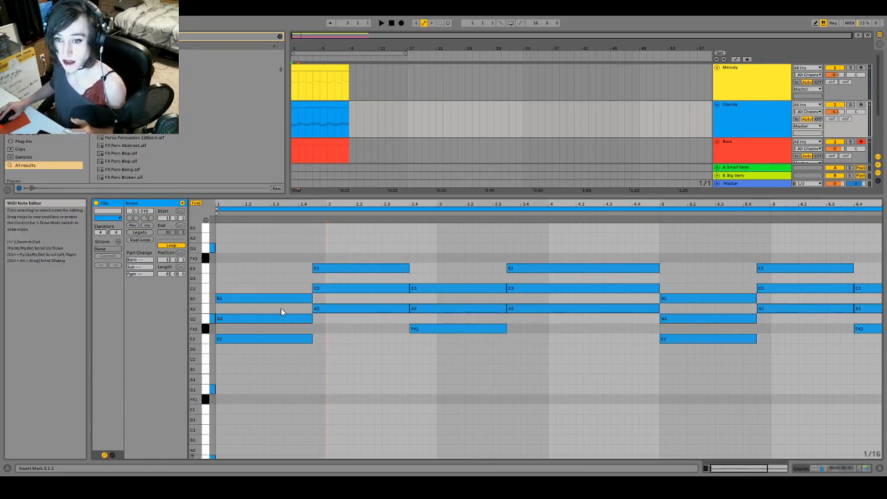
mouse_move(400, 327)
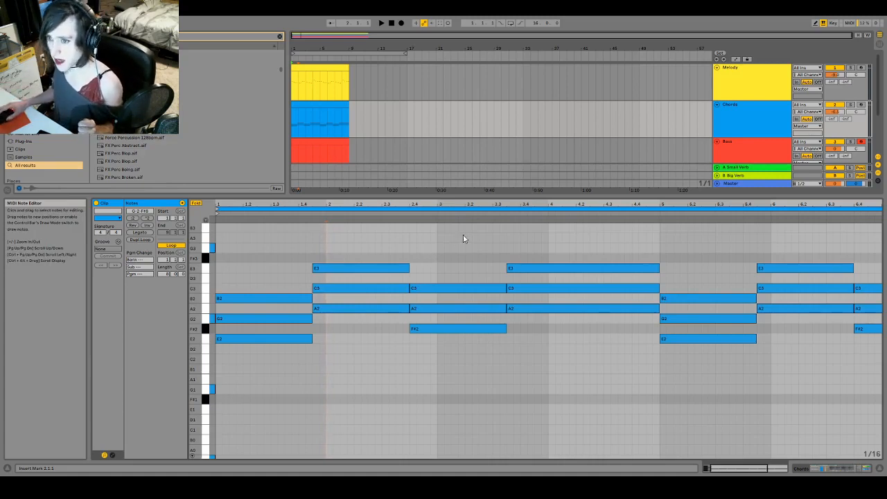
- Move the Chords clip's high E3 notes down an octave to E2
click(361, 268)
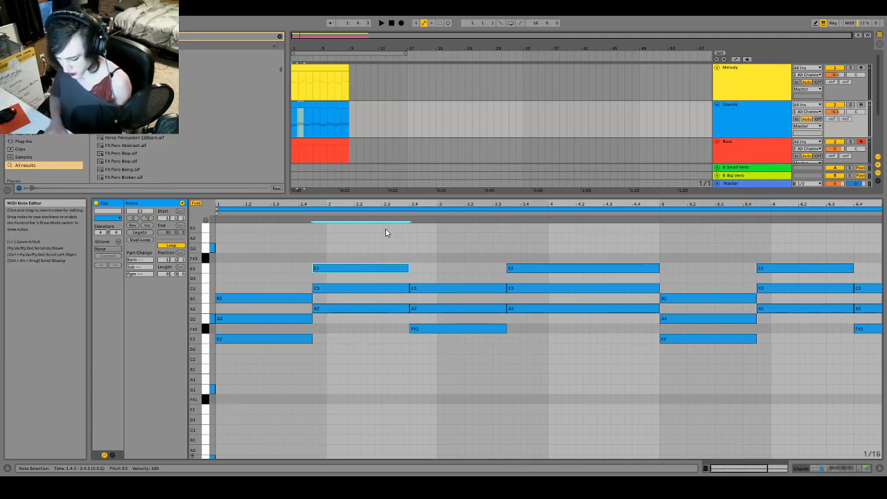
drag(361, 269, 361, 339)
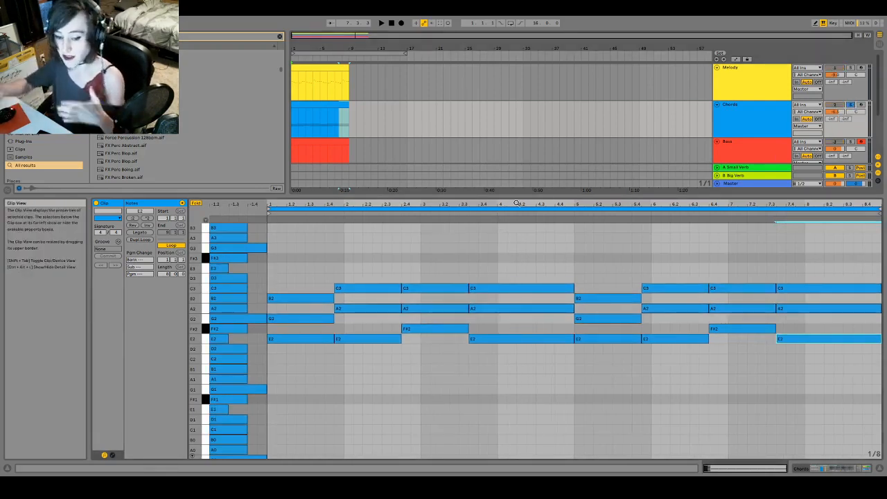
click(319, 118)
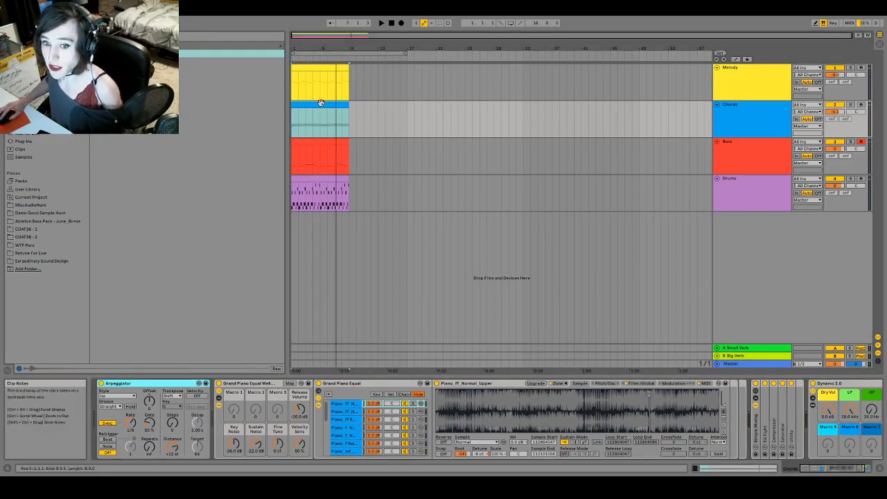
- Reopen the Chords clip in the MIDI Note Editor to edit its eight-bar progression
double_click(321, 114)
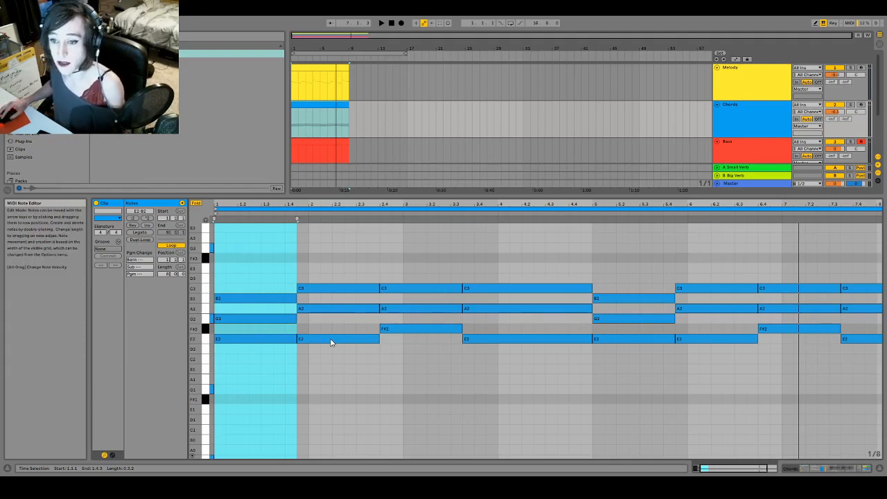
mouse_move(335, 326)
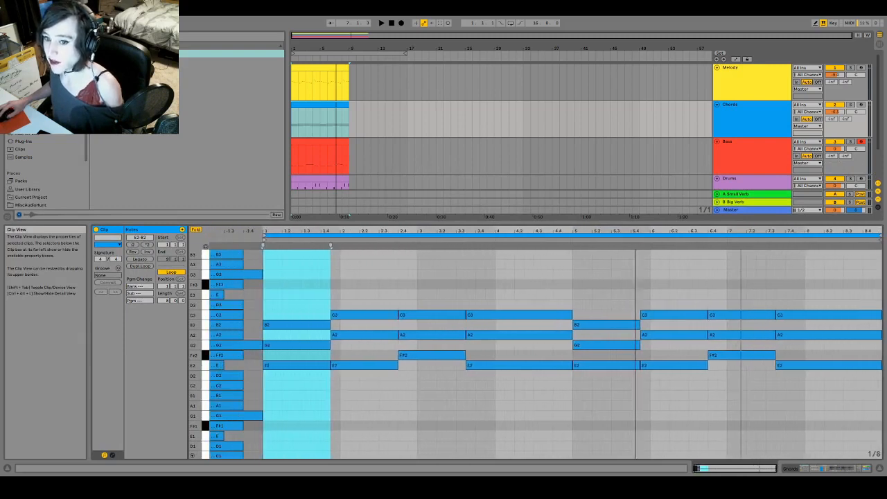
mouse_move(631, 229)
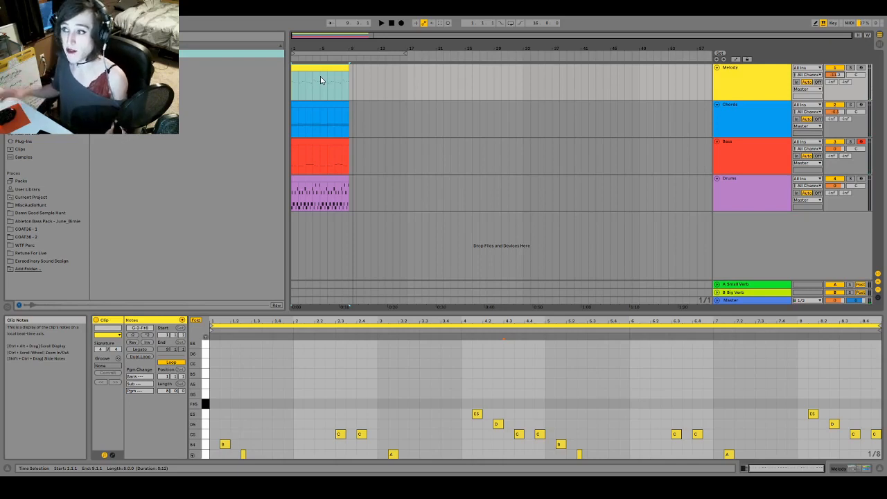
- Select the Melody track to show its B4-to-E5 melody clip in the editor
click(752, 82)
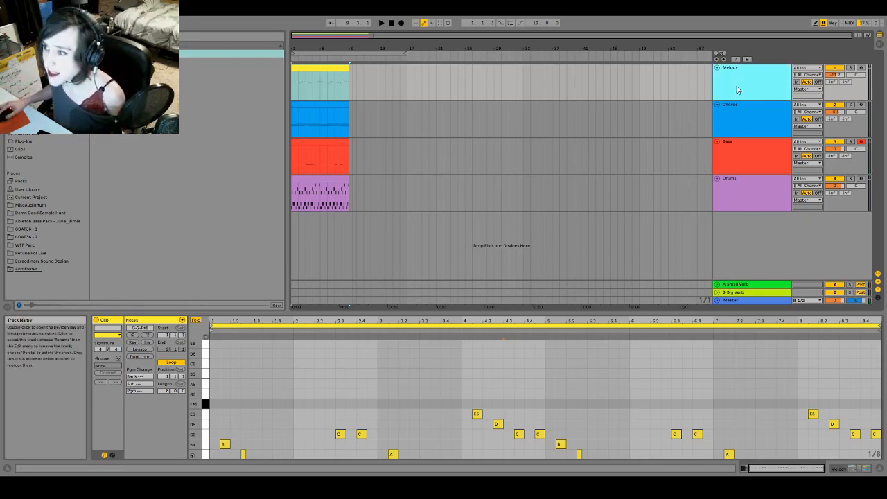
mouse_move(746, 165)
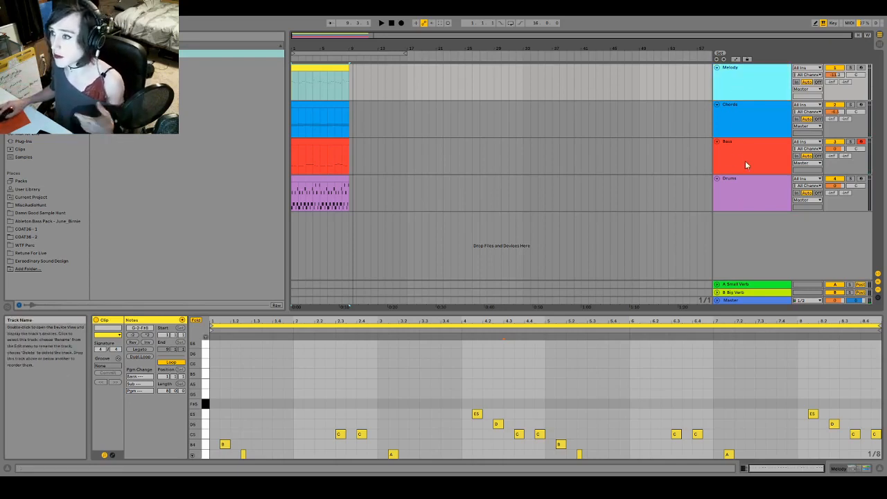
mouse_move(754, 85)
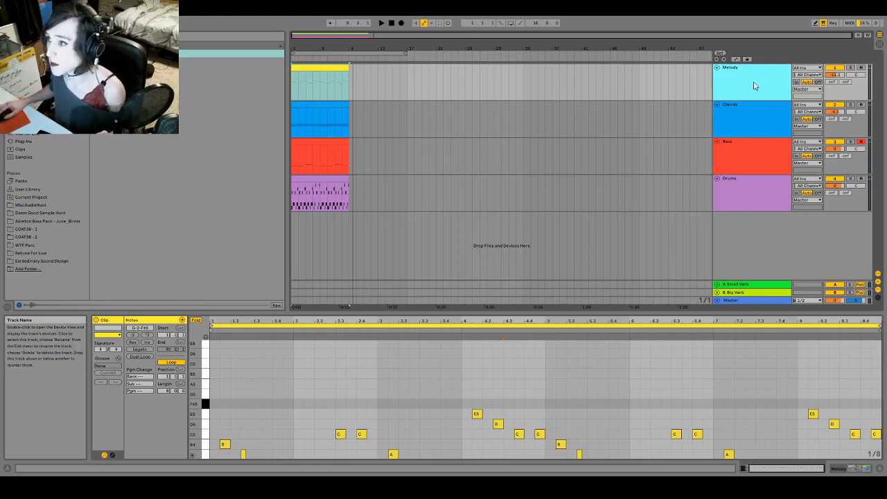